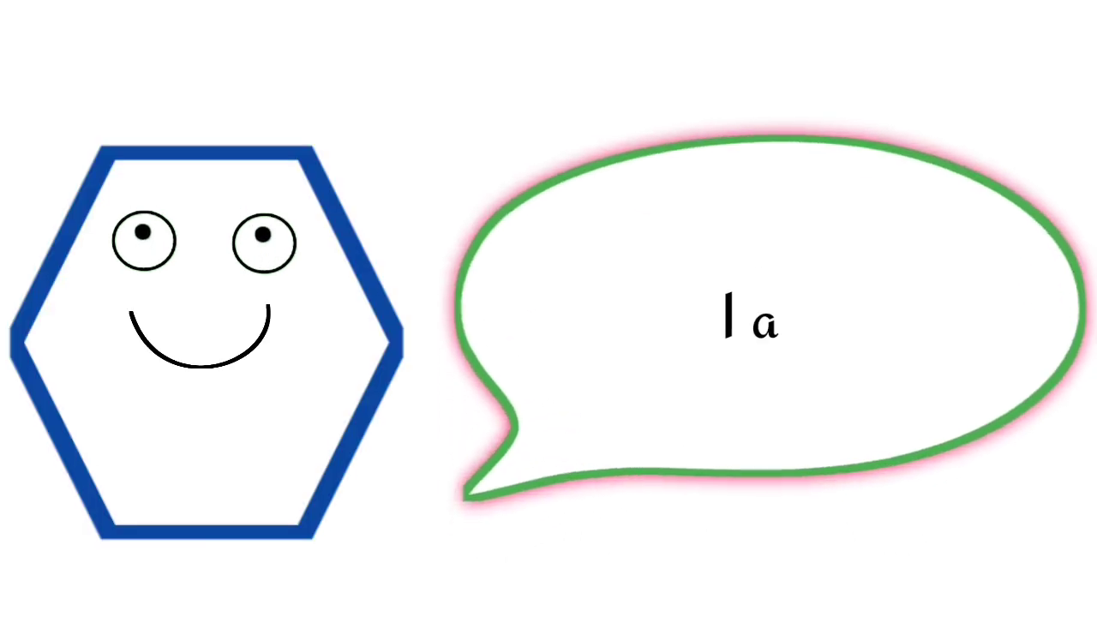
{"action": "type", "text": "I am a Hexagon"}
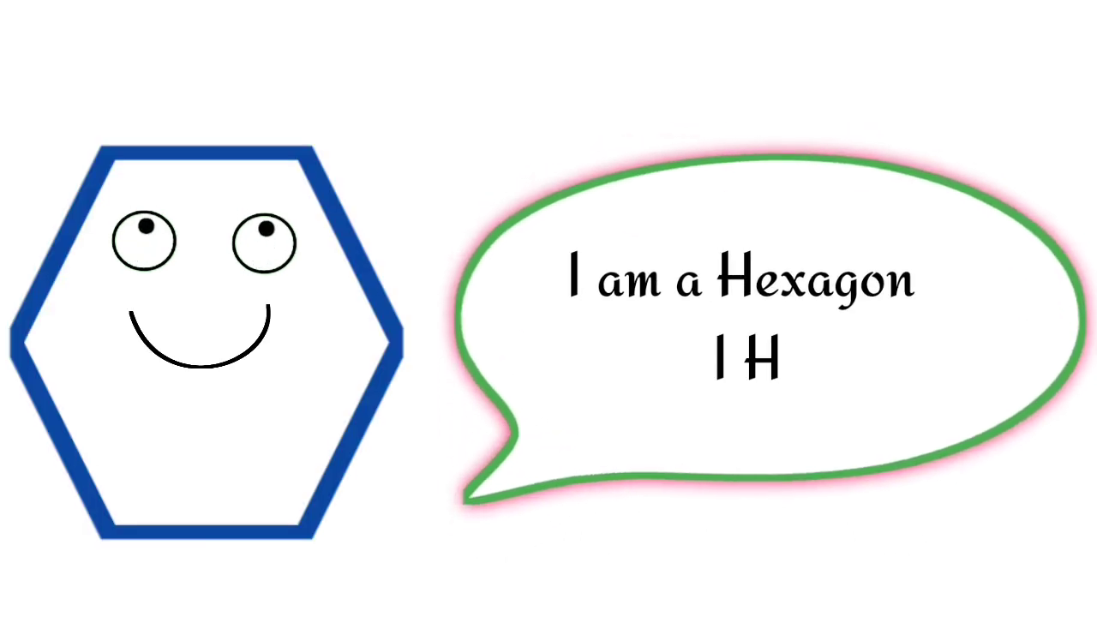